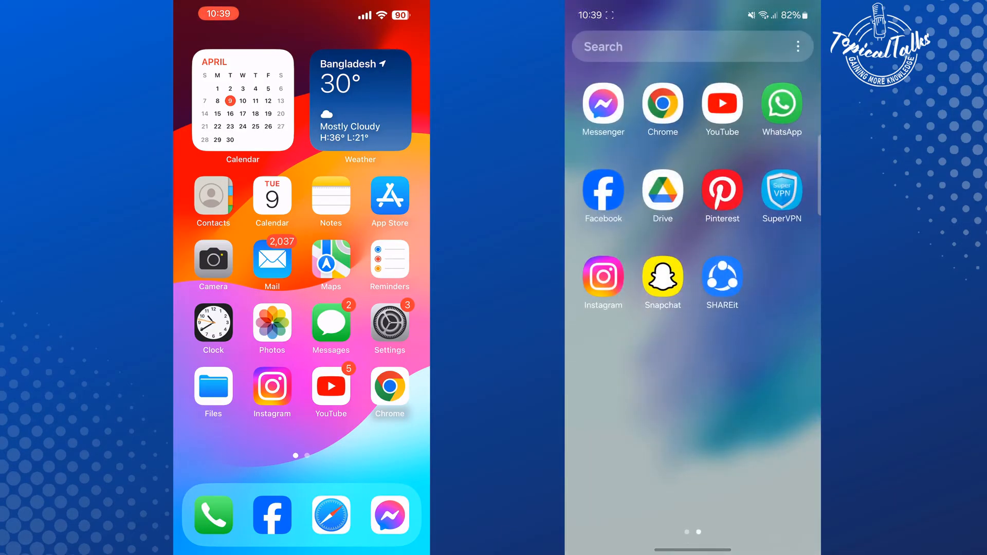
# Launch Chrome on both phones and activate the iPhone's address bar.
pyautogui.click(390, 385)
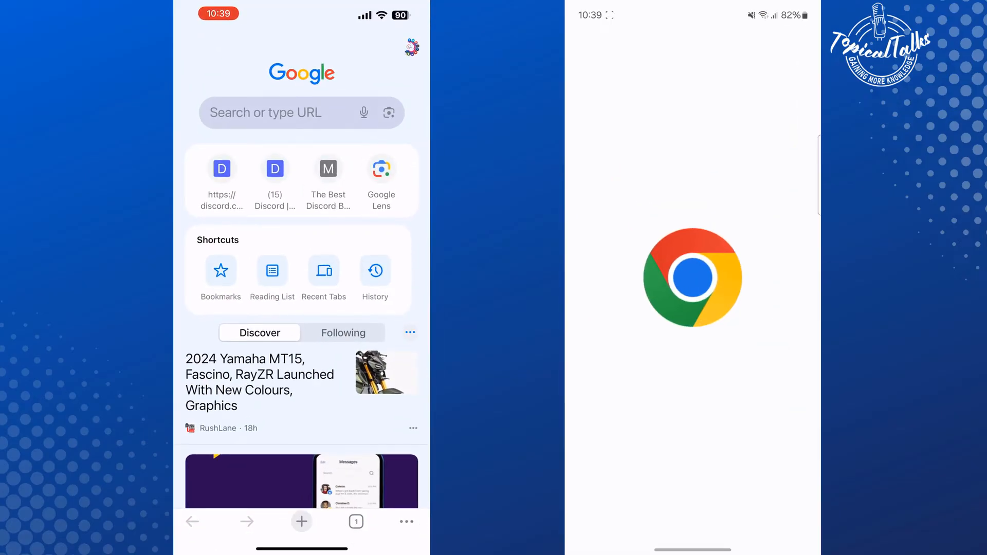
pyautogui.click(291, 113)
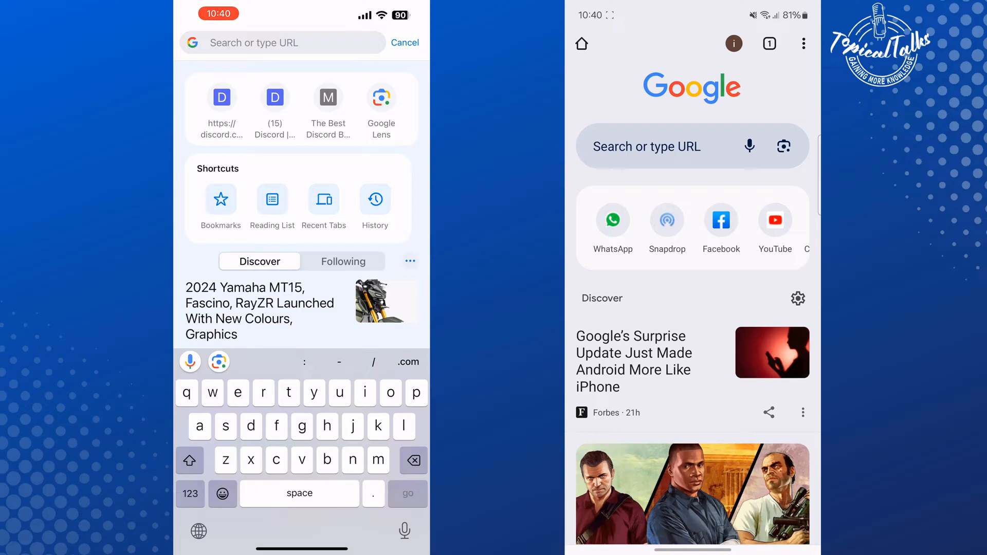
# Enter 'snapdrop' in the address bar to load snapdrop.net.
pyautogui.write('snapdrop.net')
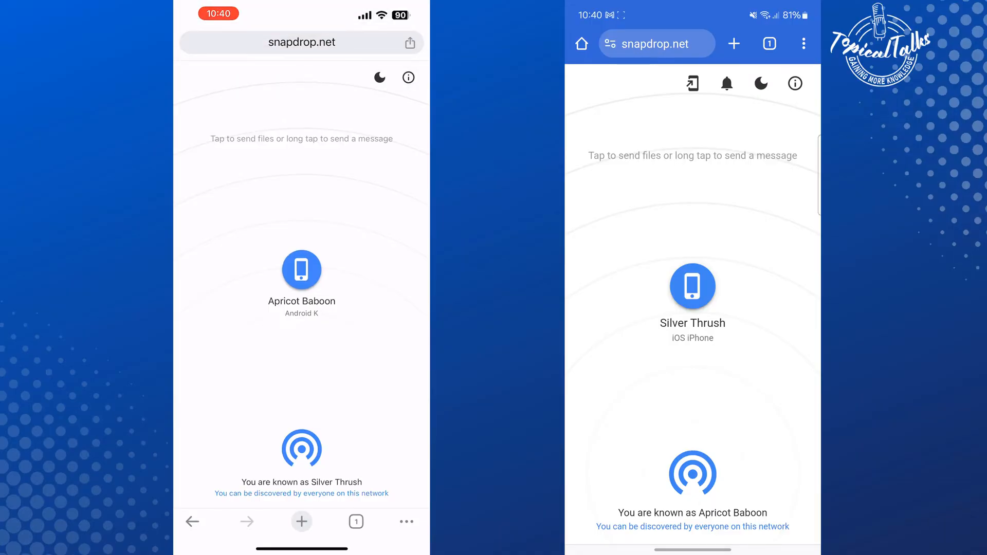
# Pick the Apricot Baboon device as recipient and choose Photo Library.
pyautogui.click(301, 269)
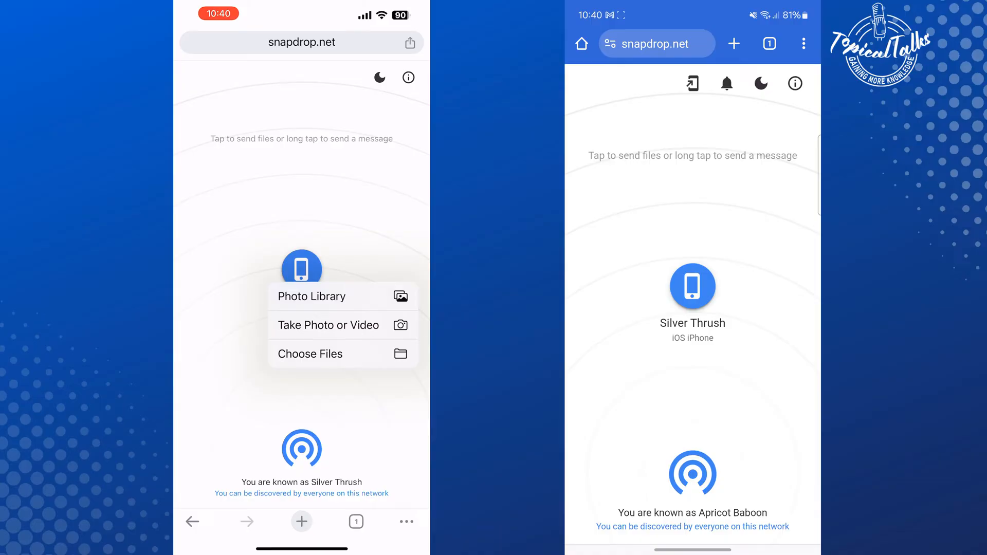
pyautogui.click(311, 297)
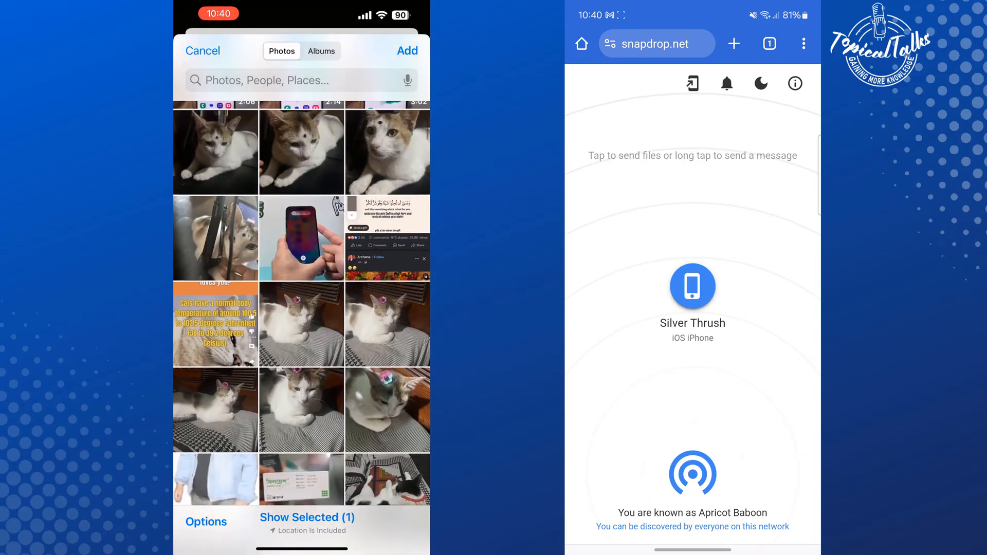
# Scroll the photo grid to find the flower photos to send.
pyautogui.scroll(-3)
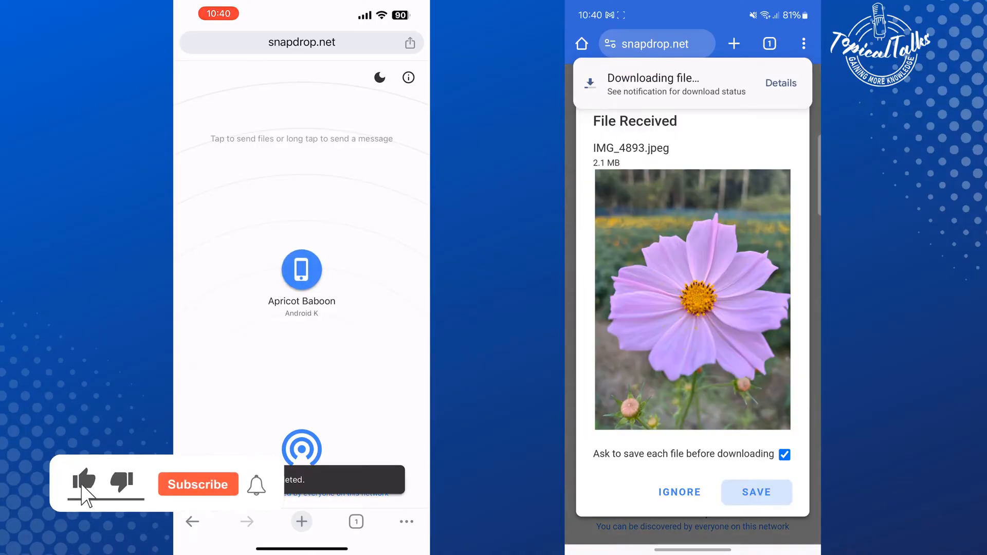
# Save received IMG_4893.jpeg on the Android phone and view it in My Files.
pyautogui.click(756, 492)
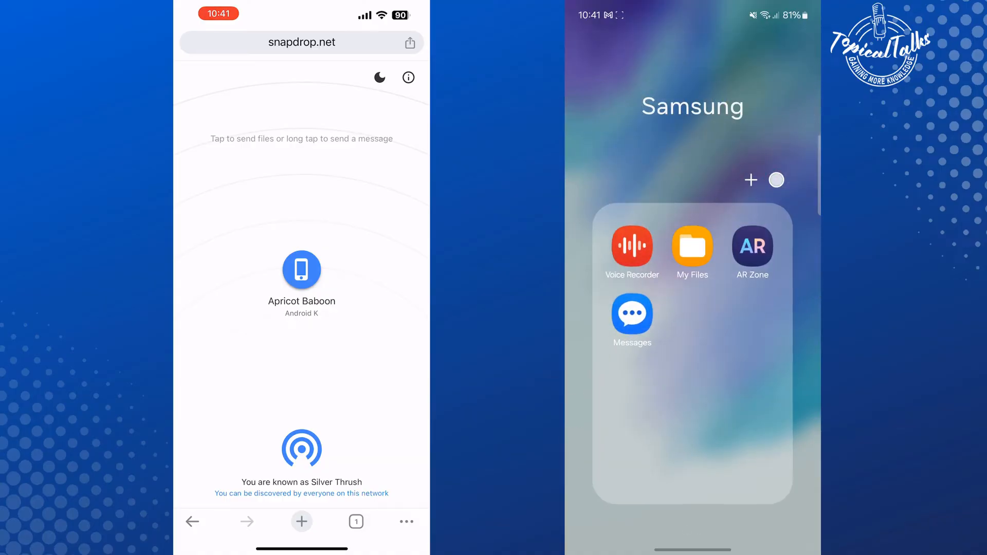
pyautogui.click(692, 246)
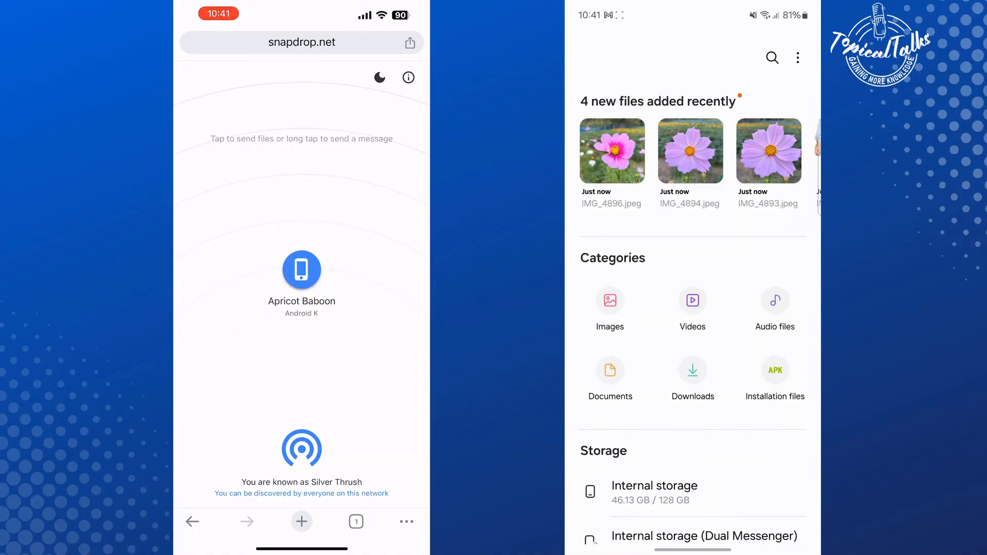